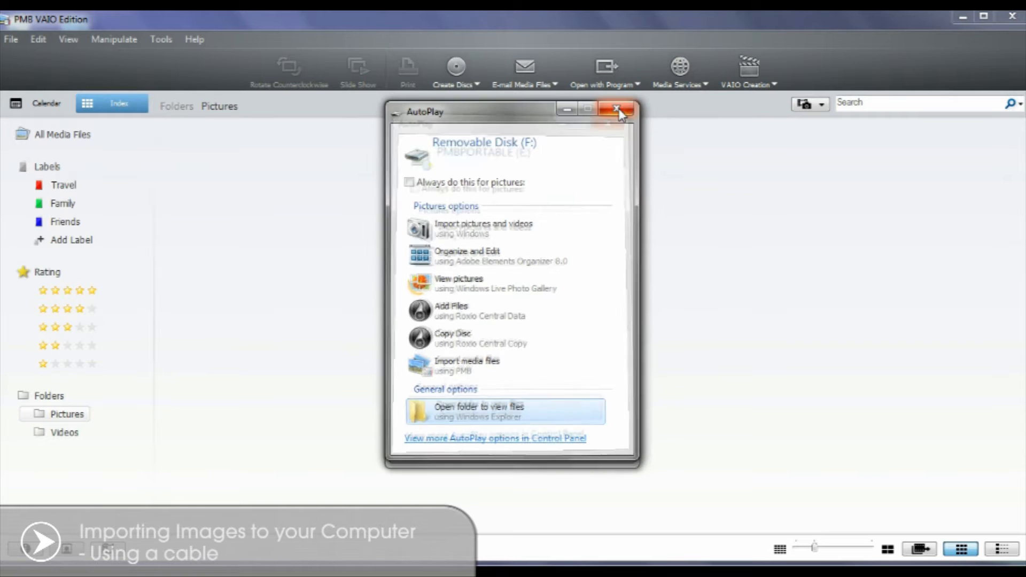
- Close the Windows AutoPlay prompt for the connected removable disk
click(615, 111)
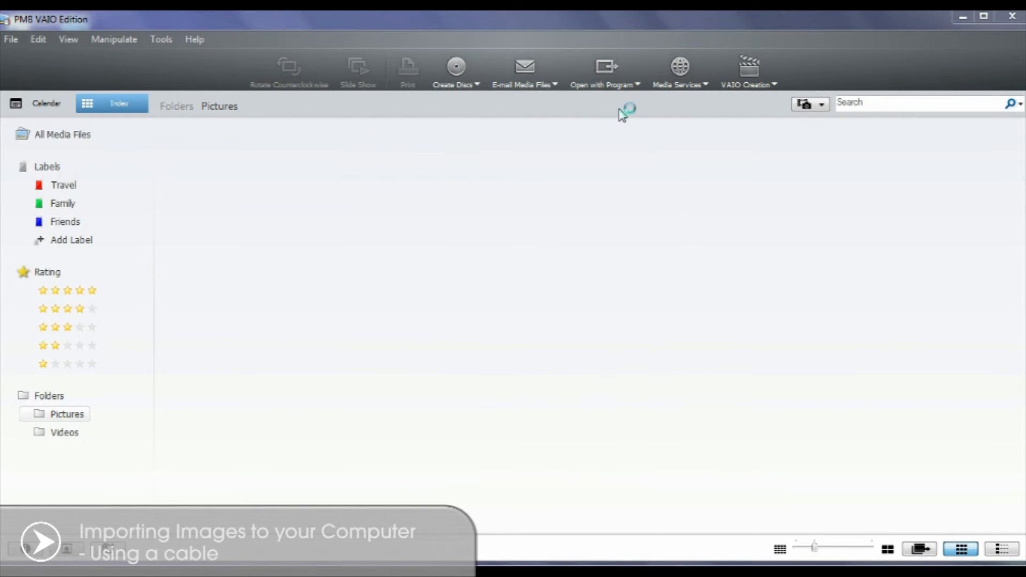
mouse_move(554, 172)
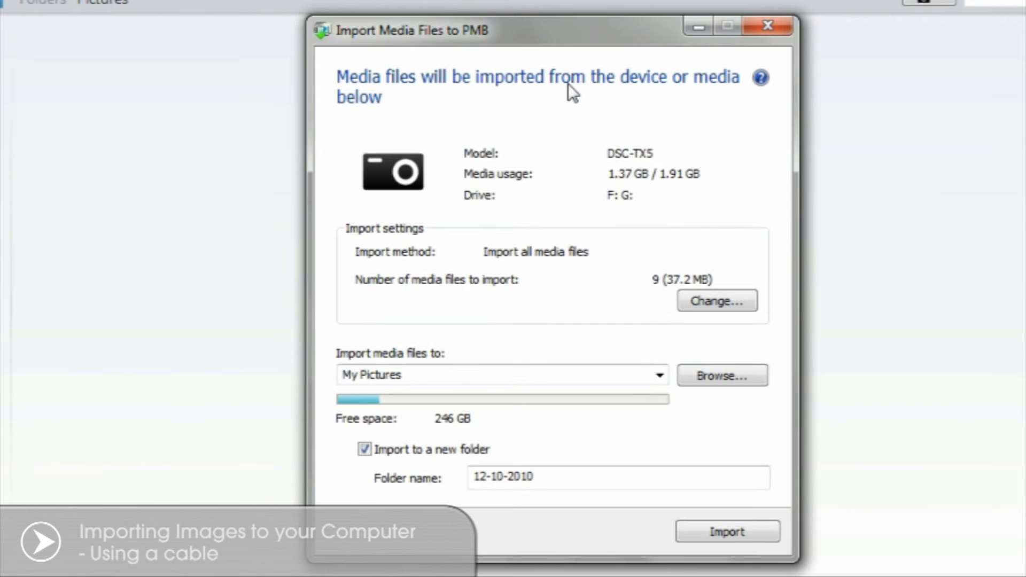
mouse_move(662, 207)
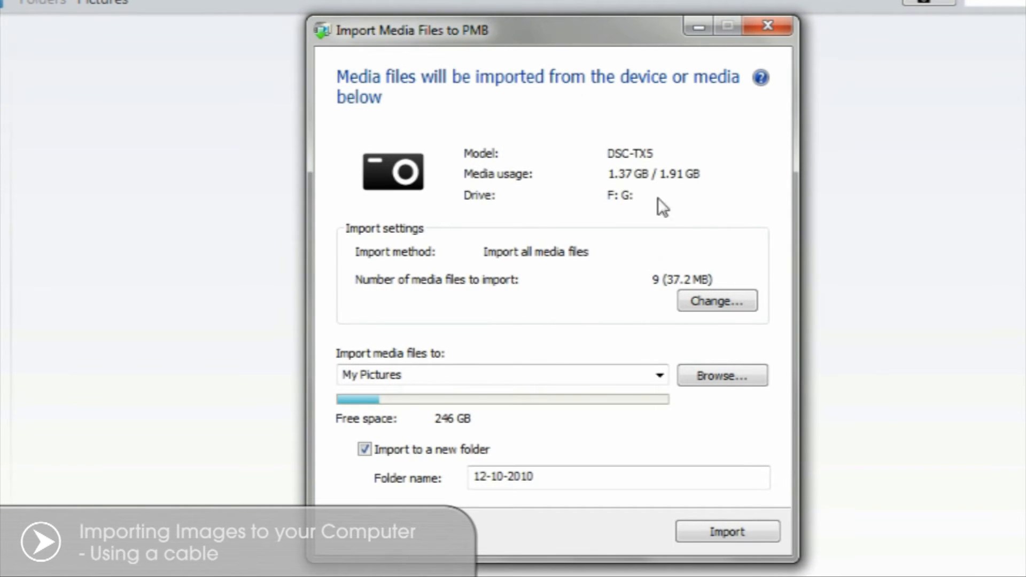
click(716, 300)
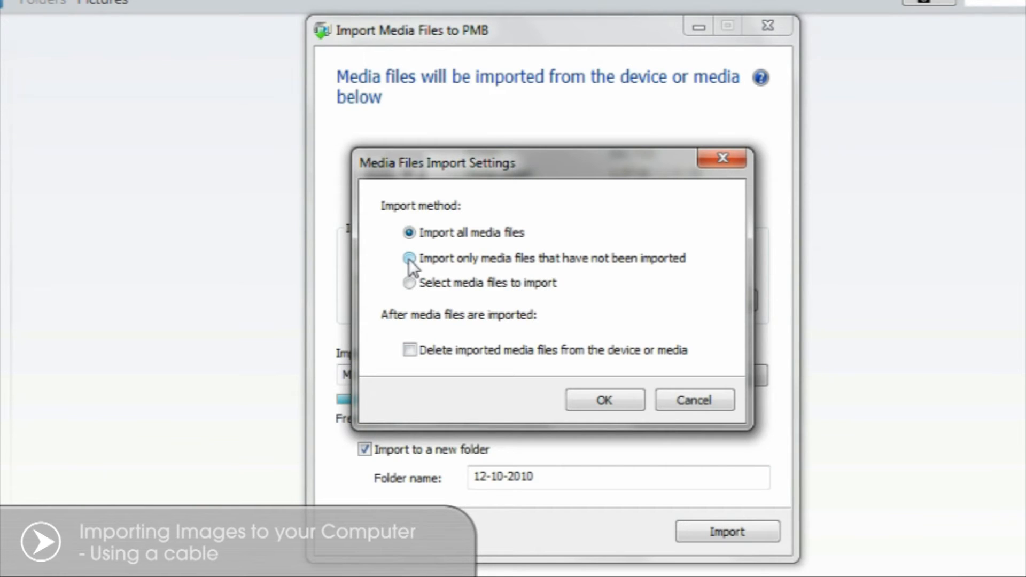
click(409, 258)
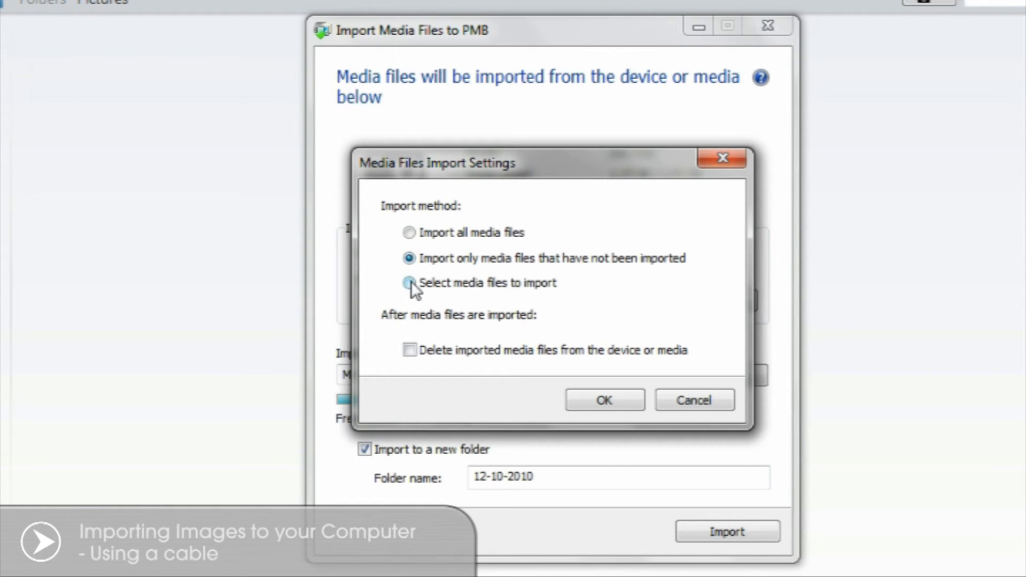
click(409, 282)
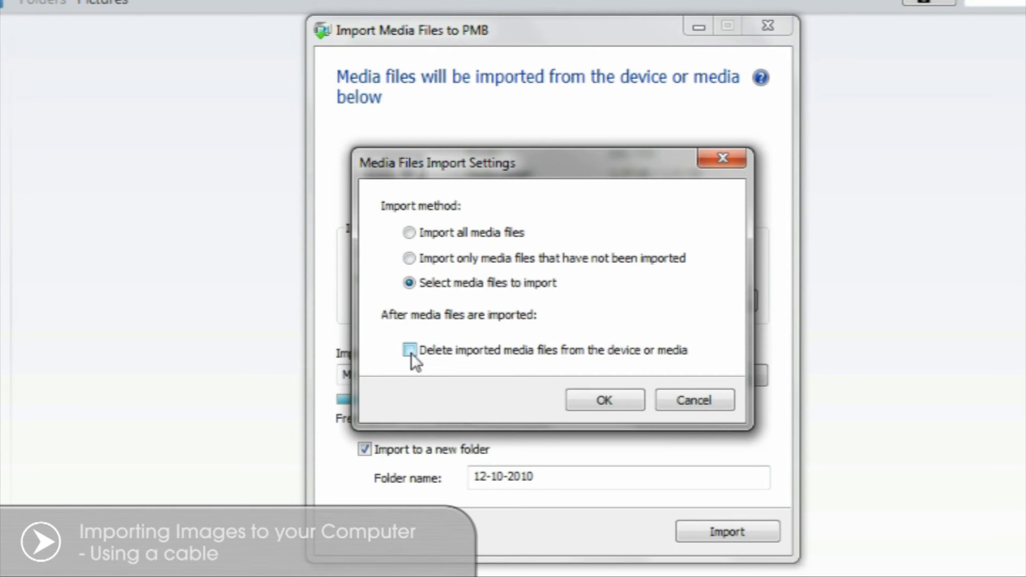
click(409, 350)
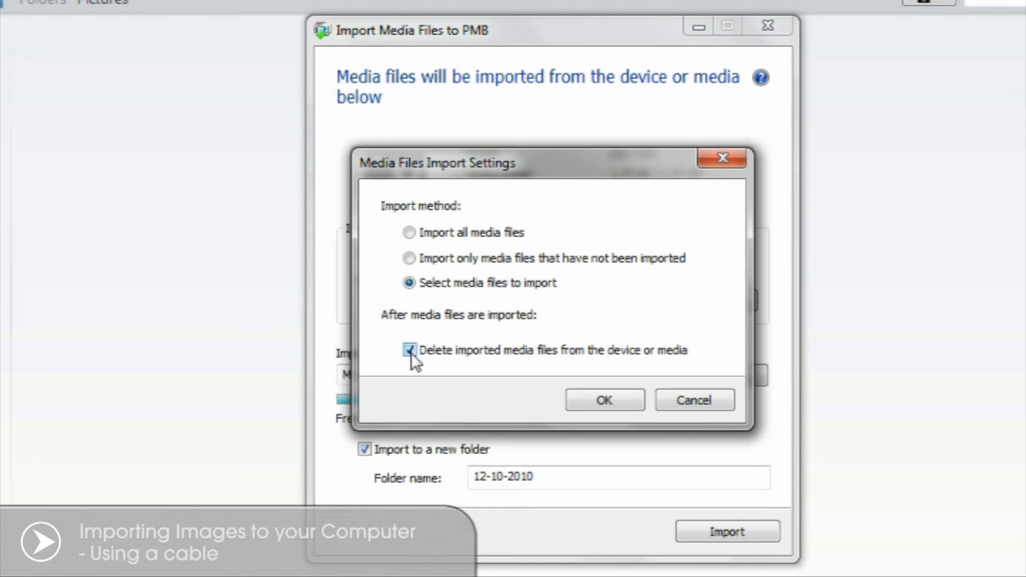
click(603, 400)
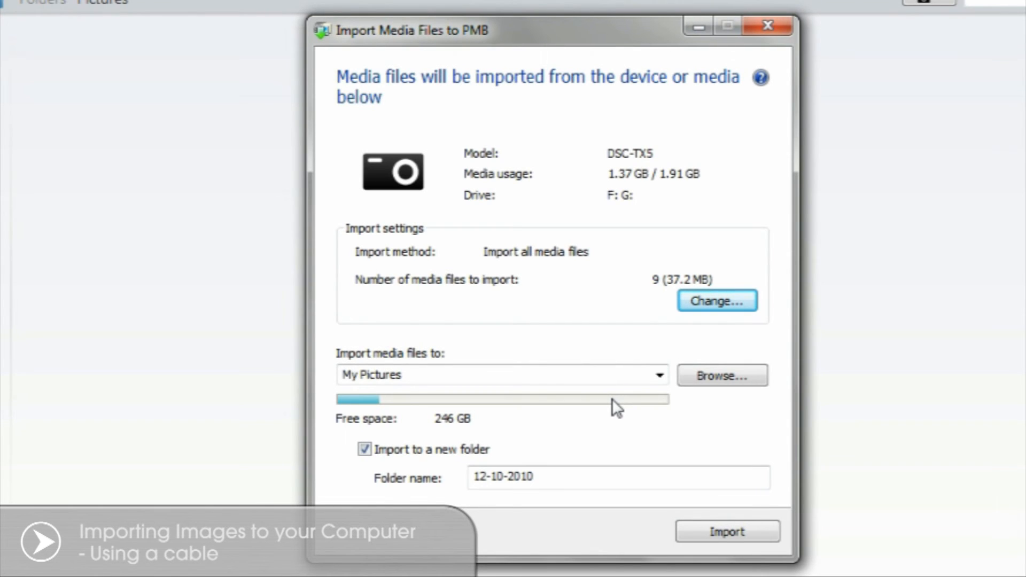
mouse_move(504, 413)
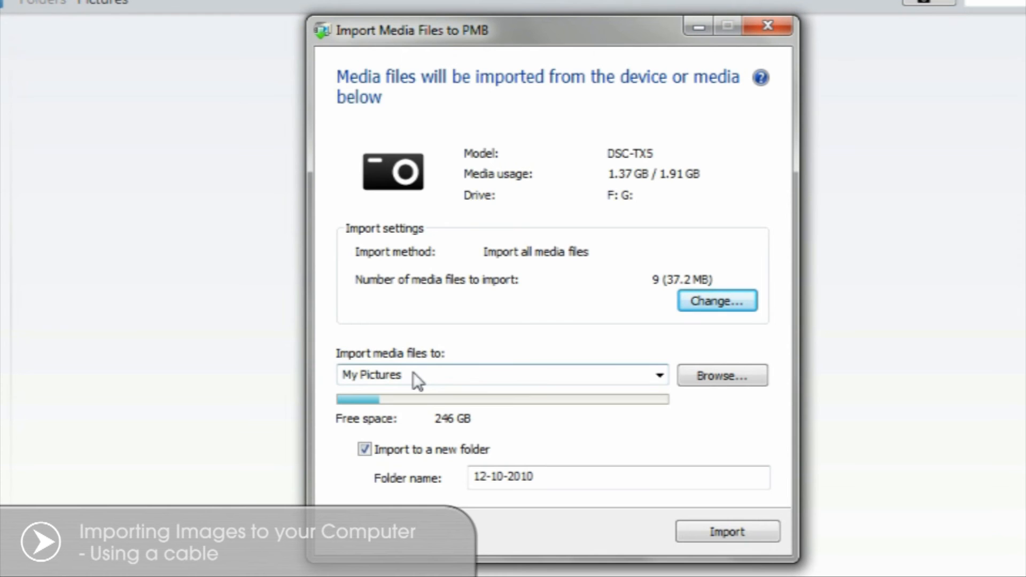
mouse_move(638, 389)
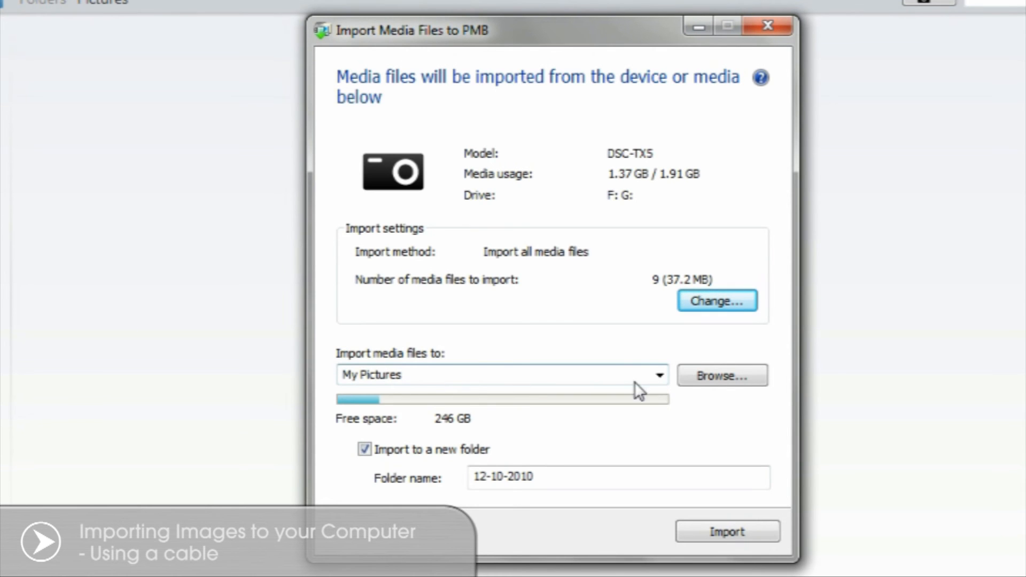
- Open Browse For Folder to choose the import destination, currently My Pictures
click(721, 375)
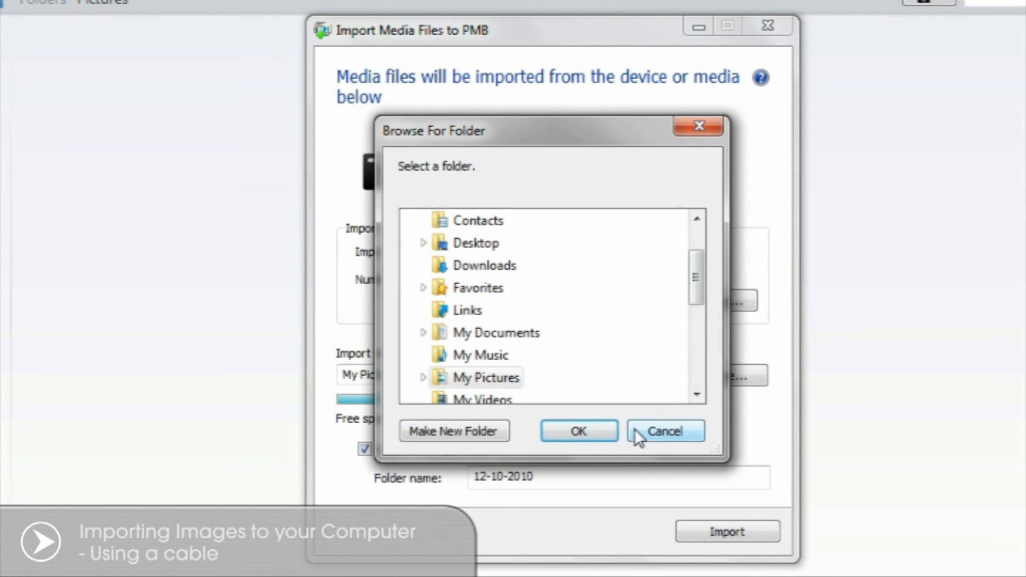
- Keep My Pictures as destination, import the nine photos, and open the 12-10-2010 folder
click(664, 430)
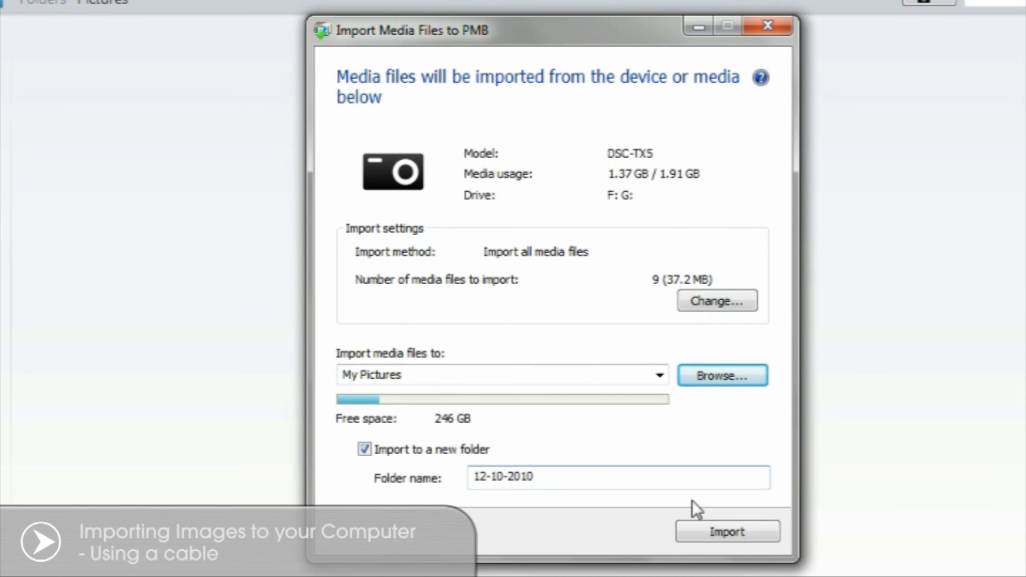
click(726, 531)
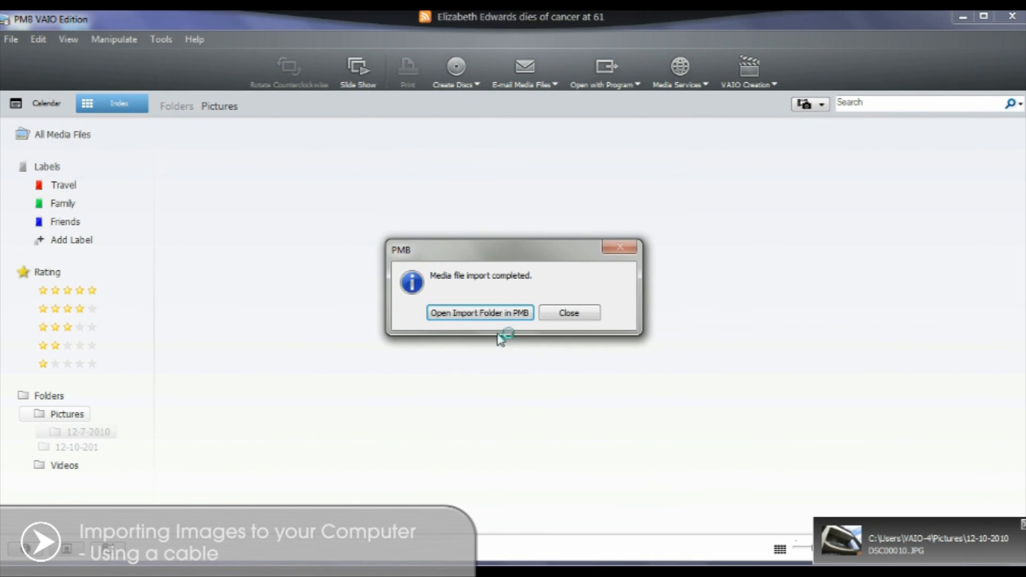
click(479, 313)
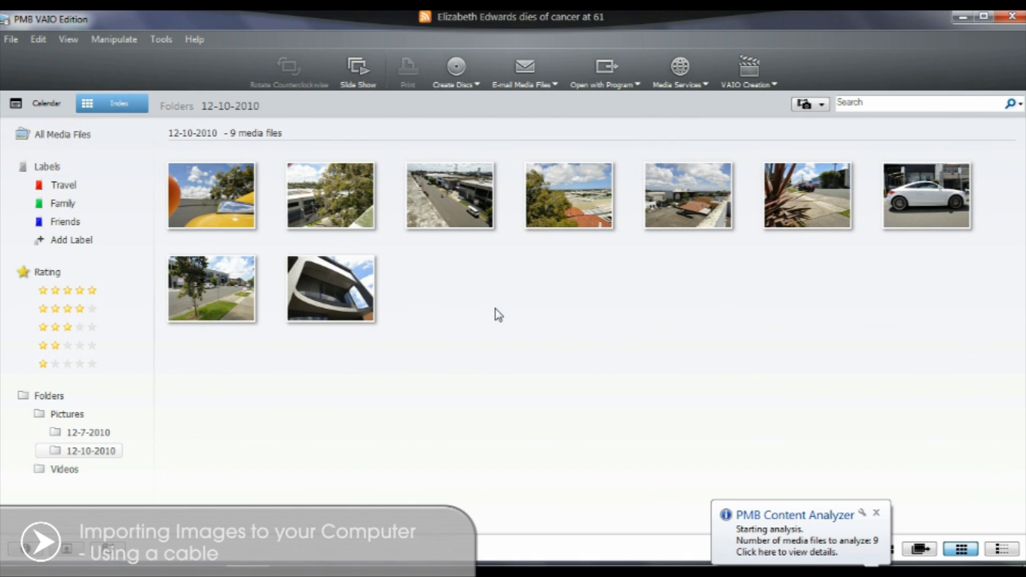